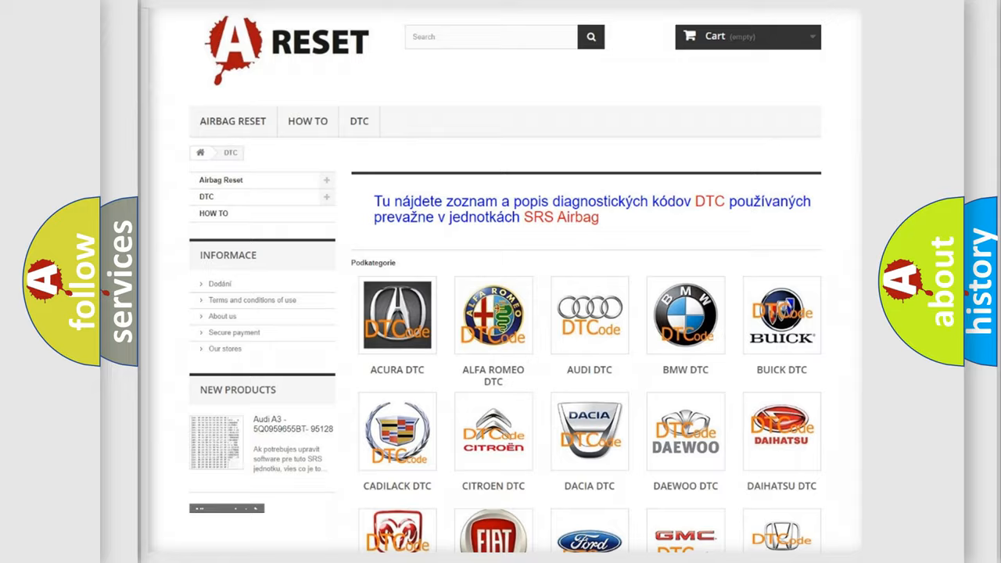
{"action": "scroll", "scroll_direction": "down", "scroll_amount": 3}
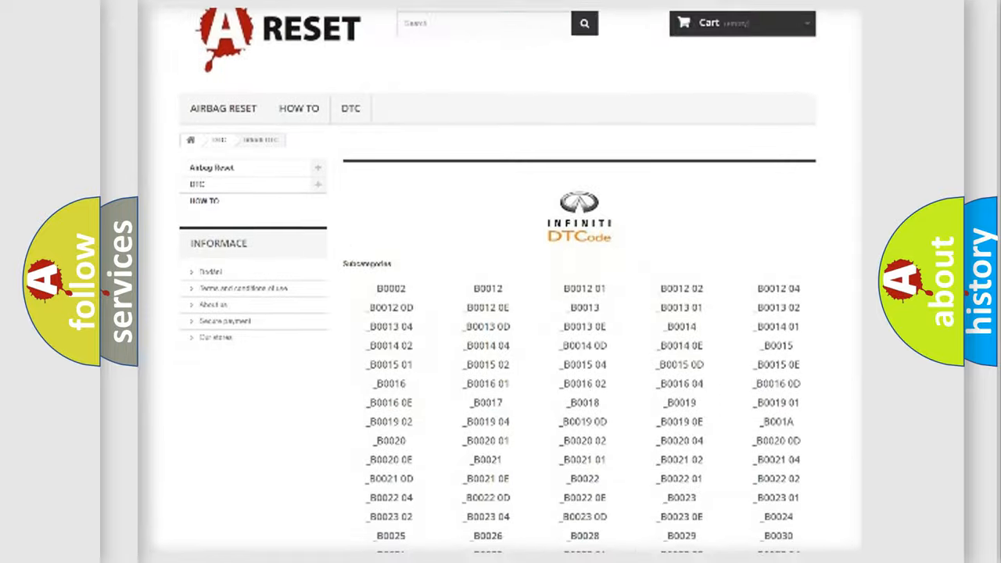
{"action": "scroll", "scroll_direction": "down", "scroll_amount": 3}
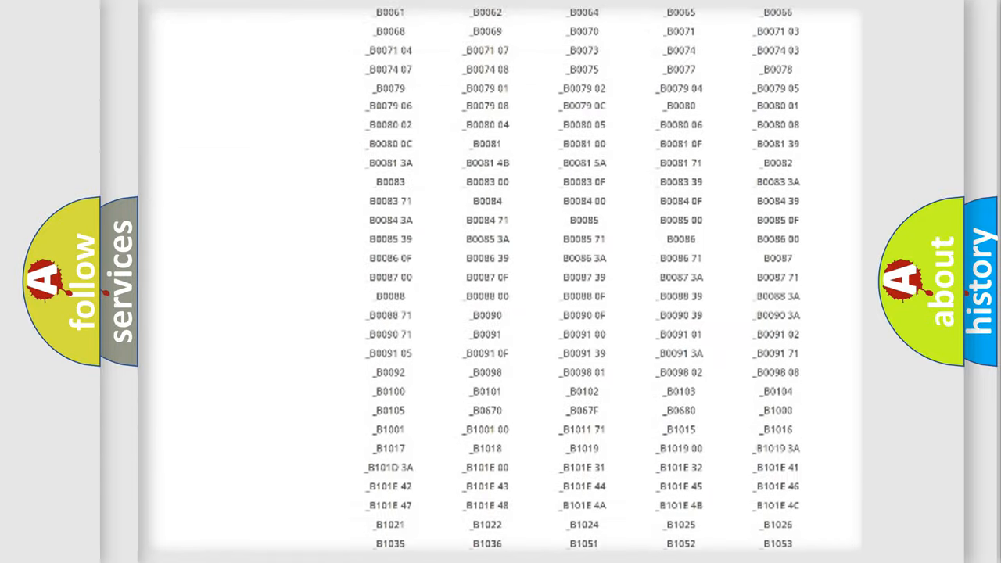
{"action": "scroll", "scroll_direction": "up", "scroll_amount": 3}
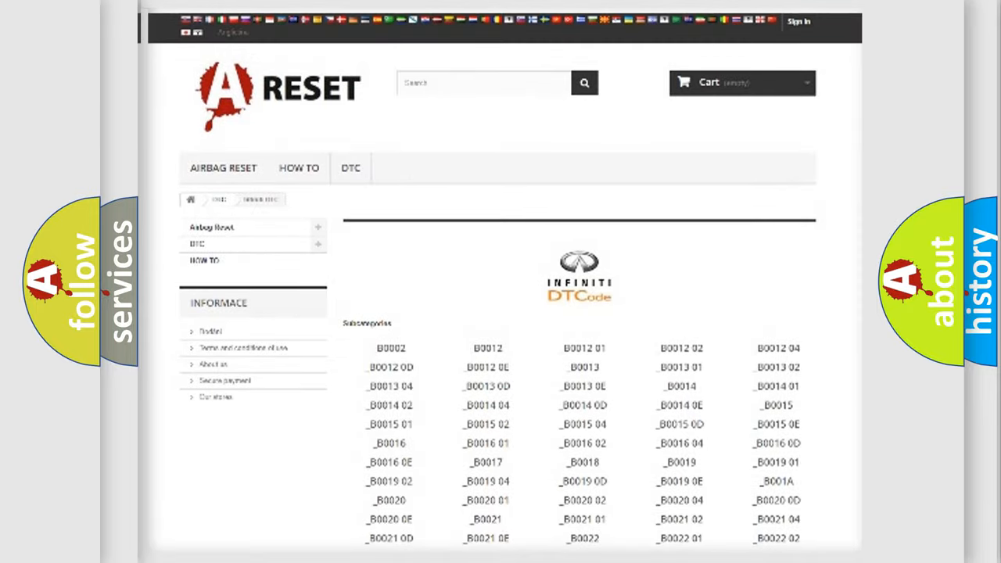